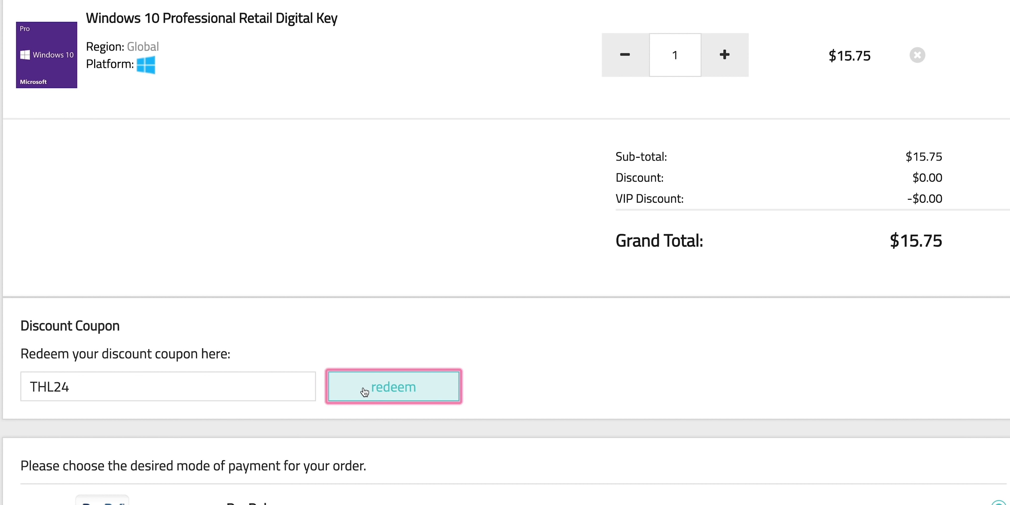
- Redeem coupon THL24 for a $3.78 discount, lowering the grand total from $15.75 to $11.97
{"action": "left_click", "coordinate": [392, 387]}
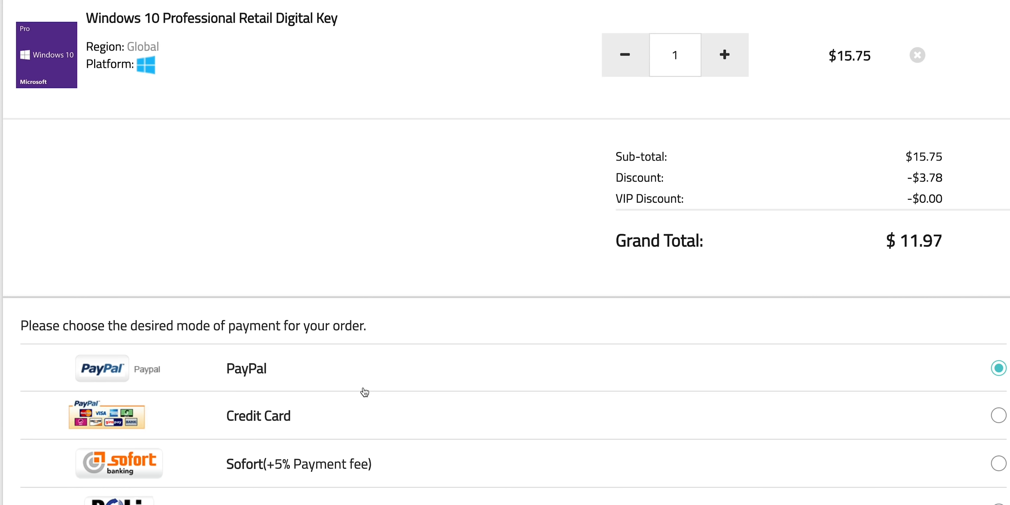